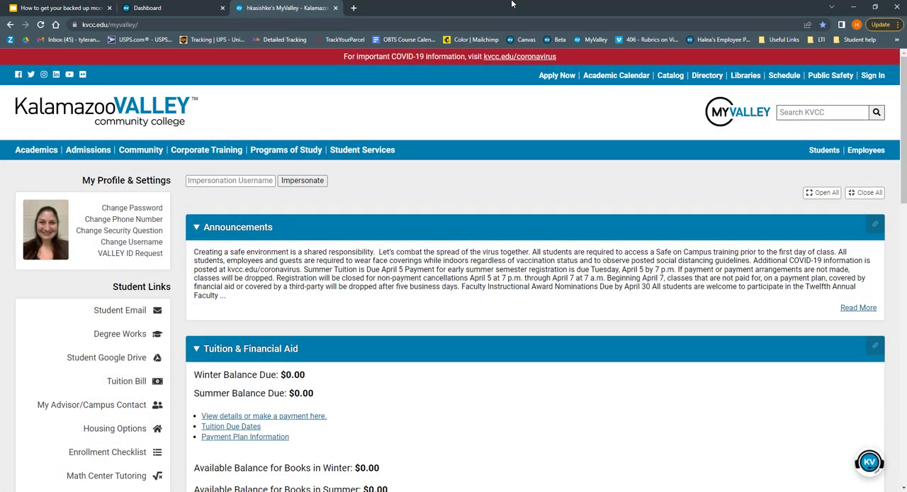
pyautogui.moveTo(421, 180)
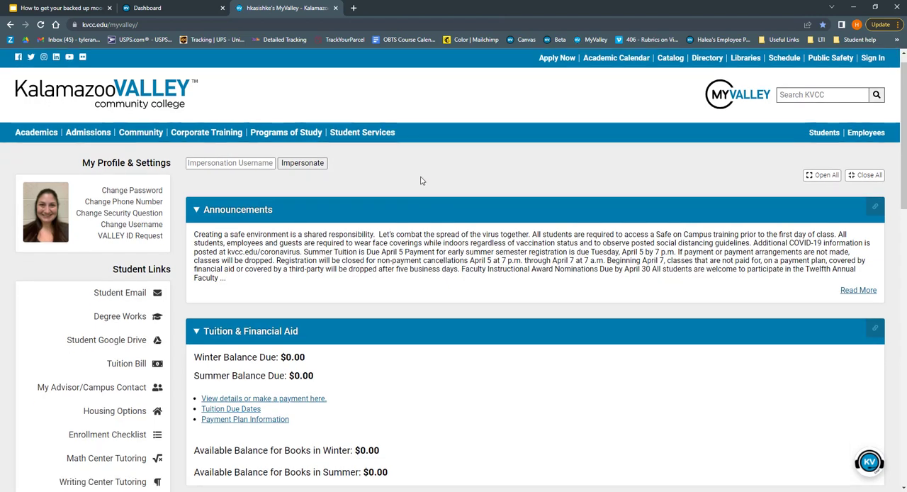
# Download the HUM 101-DEV Moodle backup file from Google Drive using its right-click menu.
pyautogui.scroll(-3)
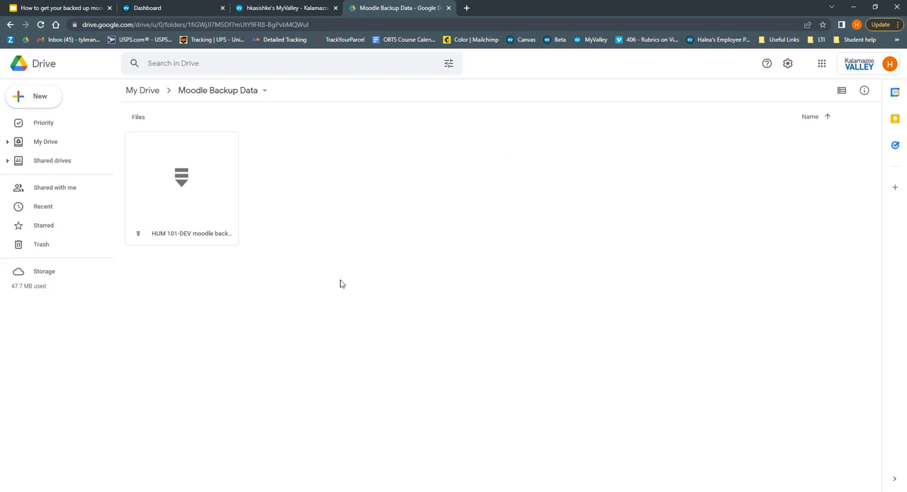
pyautogui.moveTo(176, 205)
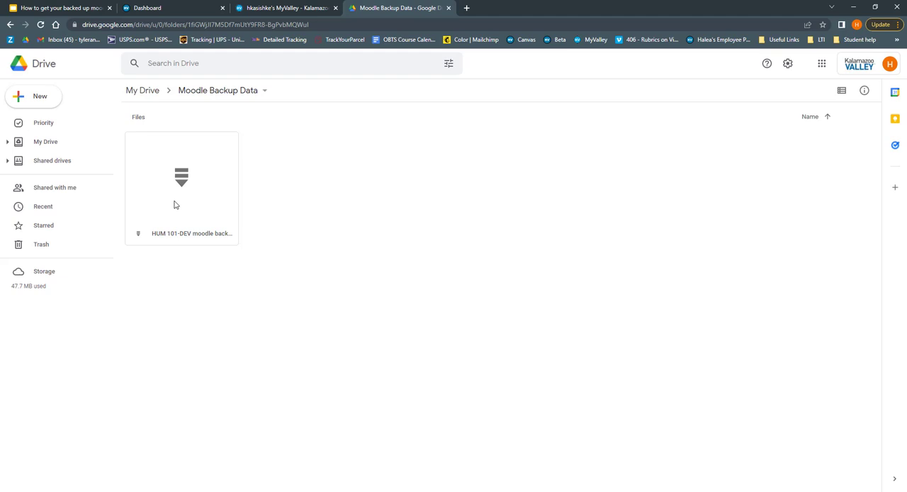
pyautogui.moveTo(209, 183)
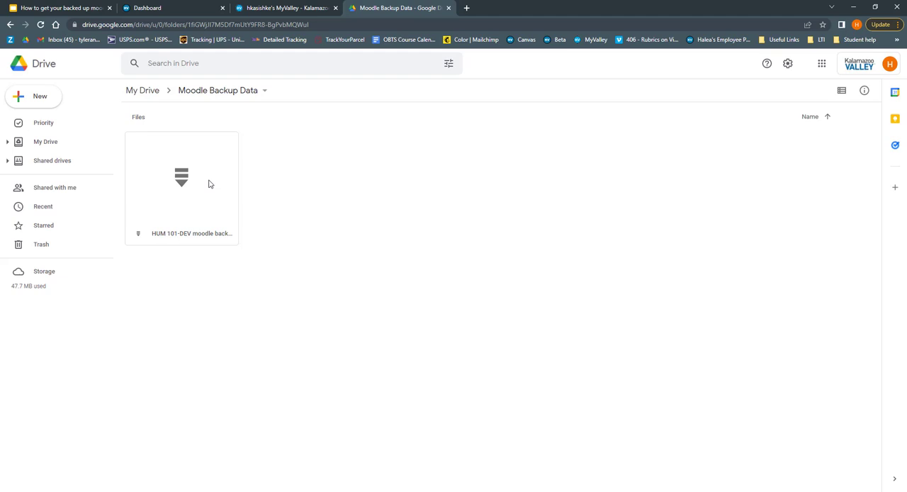
pyautogui.rightClick(208, 183)
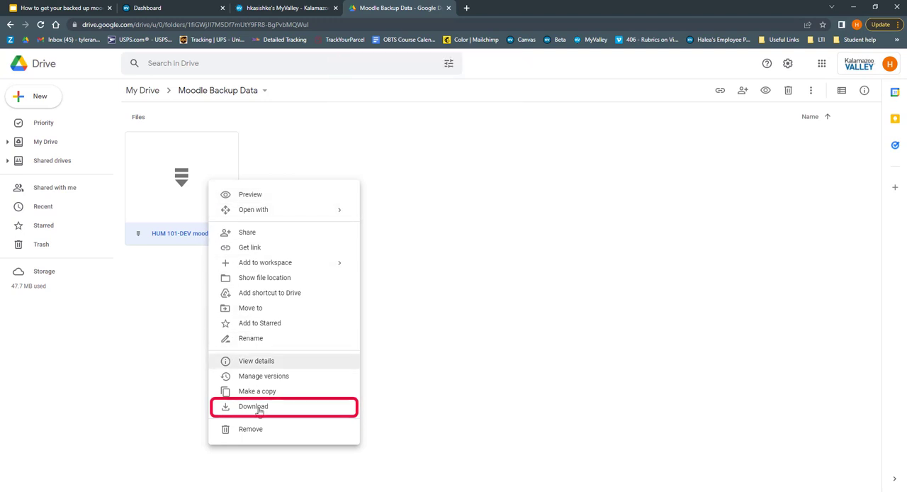
pyautogui.click(253, 407)
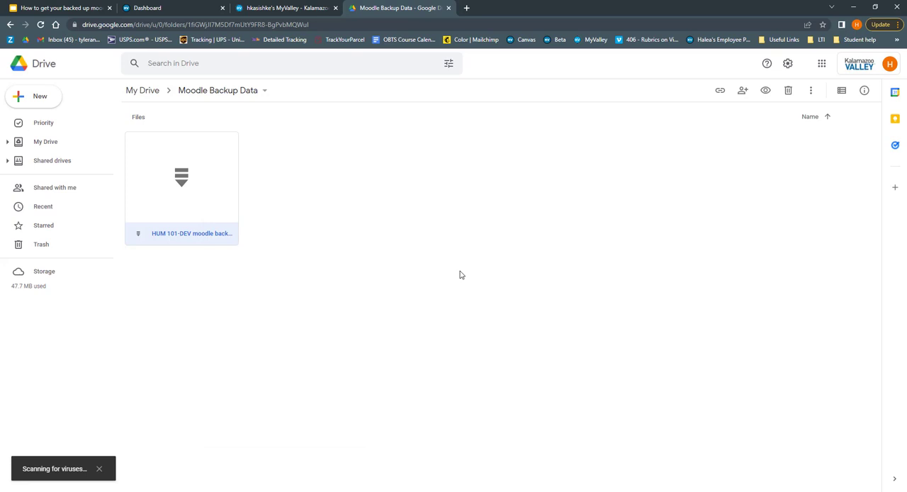
pyautogui.moveTo(395, 228)
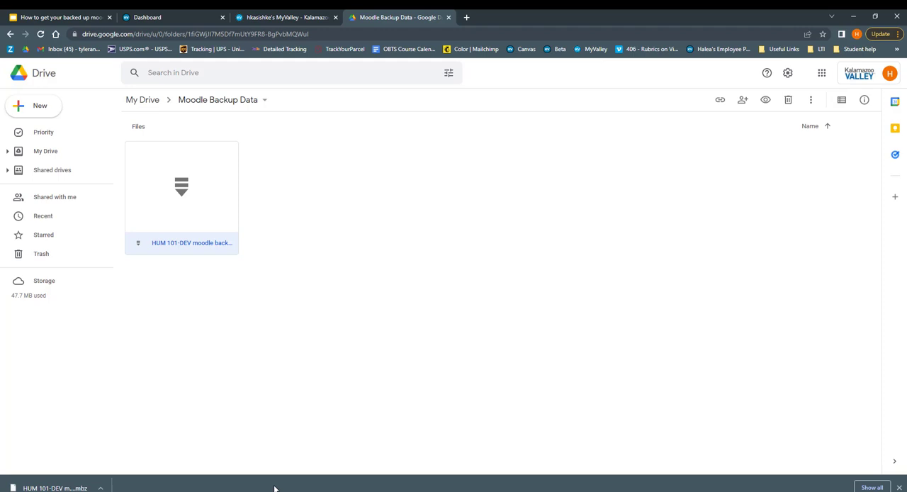
# From the Canvas Dashboard, start a new course to reach the Create Course form.
pyautogui.click(153, 17)
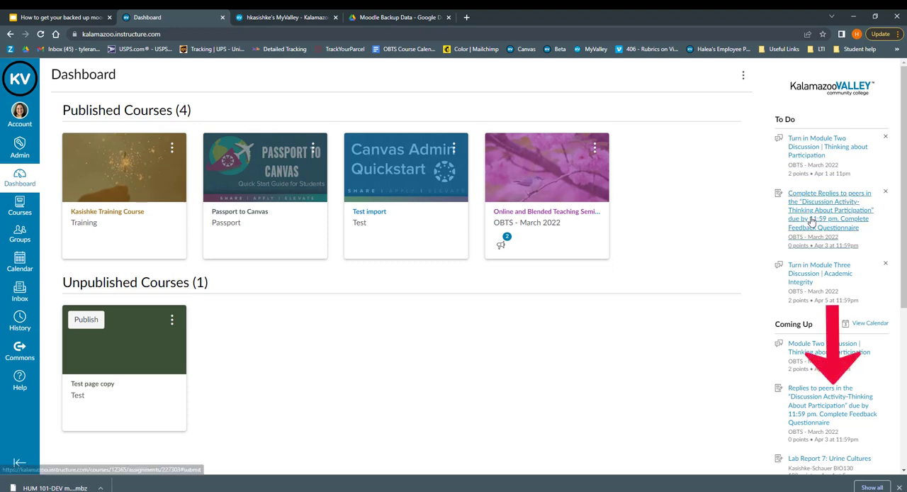
pyautogui.scroll(-3)
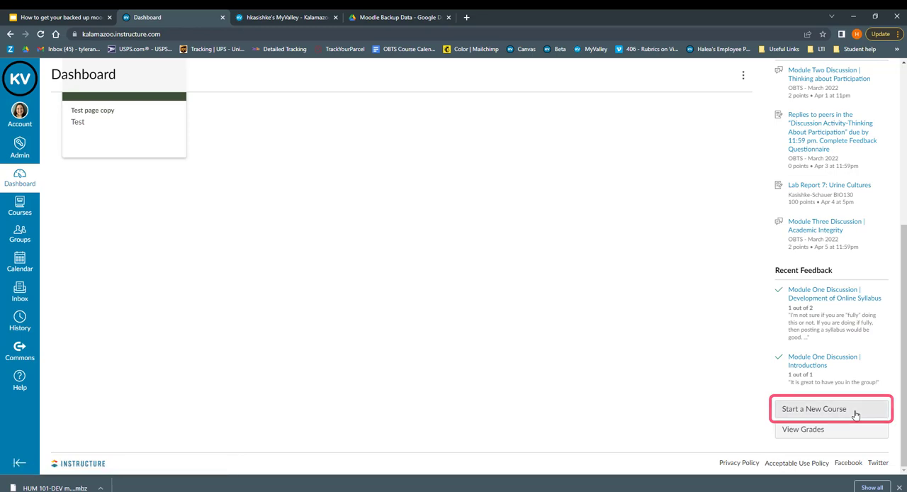
pyautogui.click(831, 409)
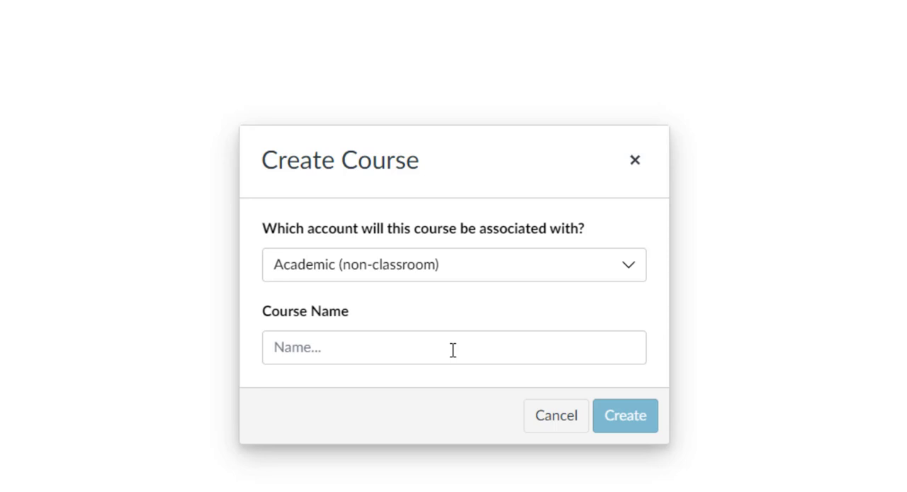
# Create a course named 'HUM 101-DEV Moodle Backup' in the Academic (non-classroom) account.
pyautogui.click(453, 347)
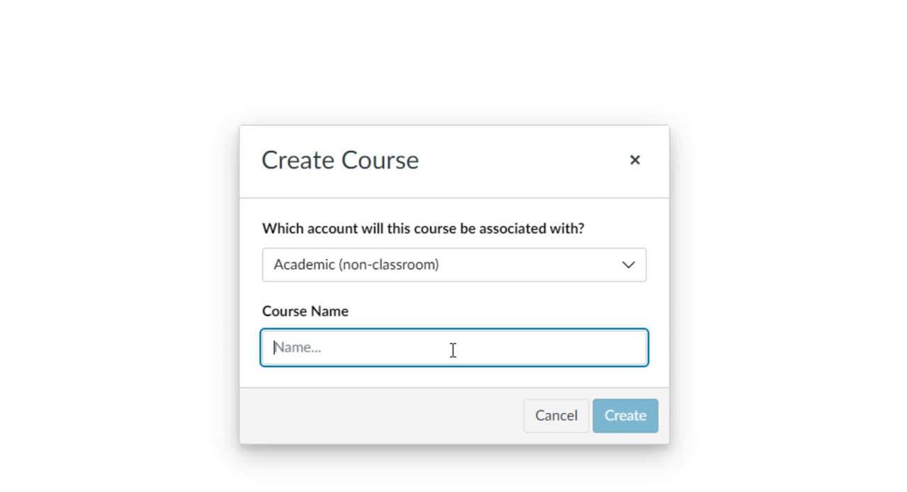
pyautogui.write('H')
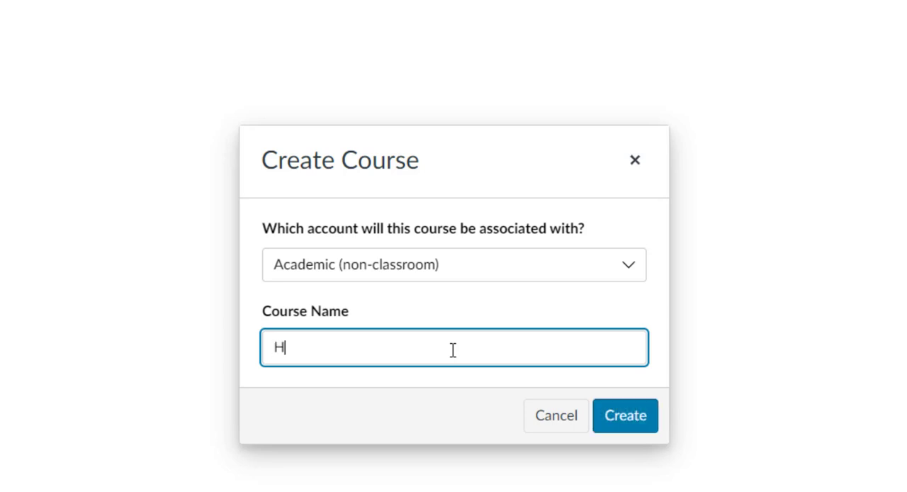
pyautogui.write('UM 101-')
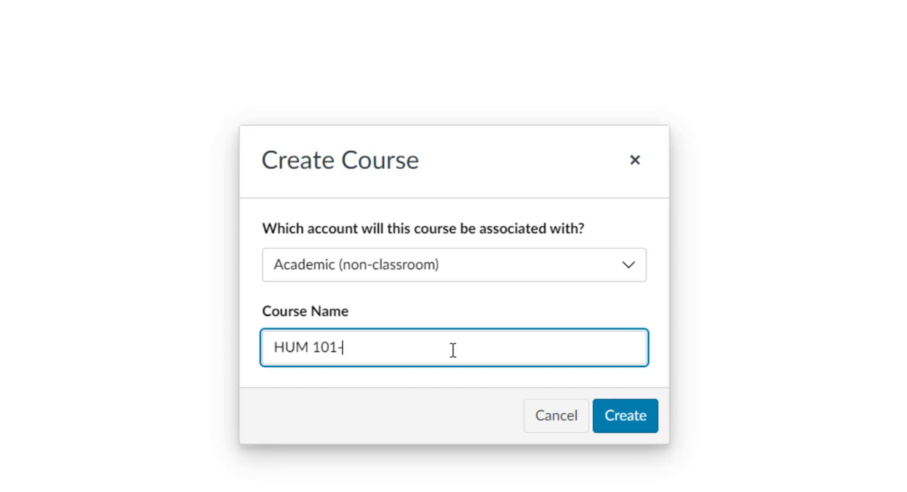
pyautogui.write('DEV')
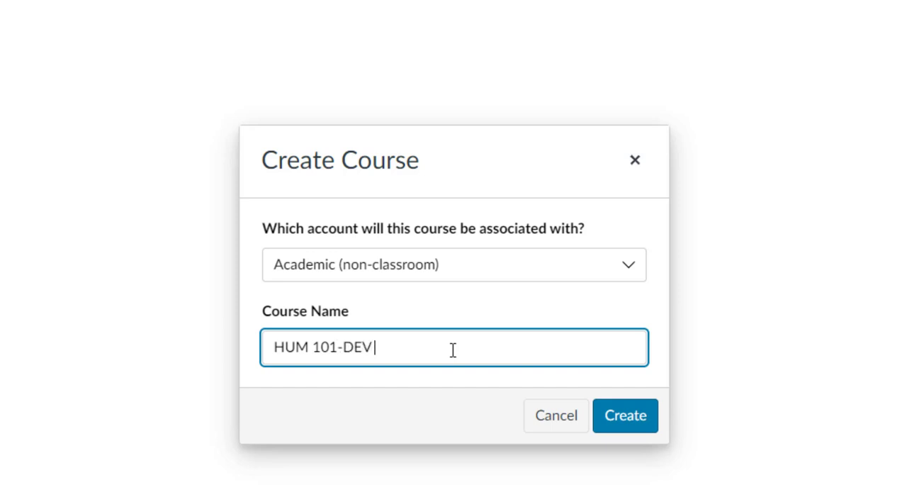
pyautogui.write('Moodle Back')
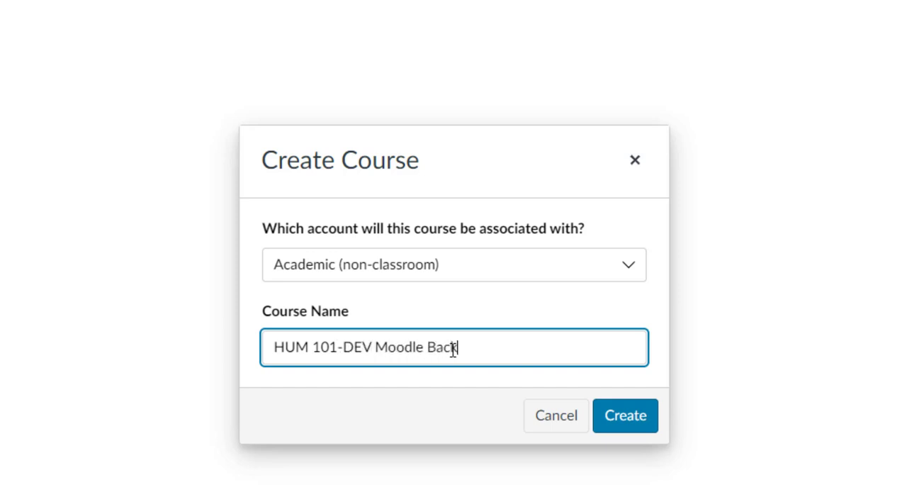
pyautogui.write('up')
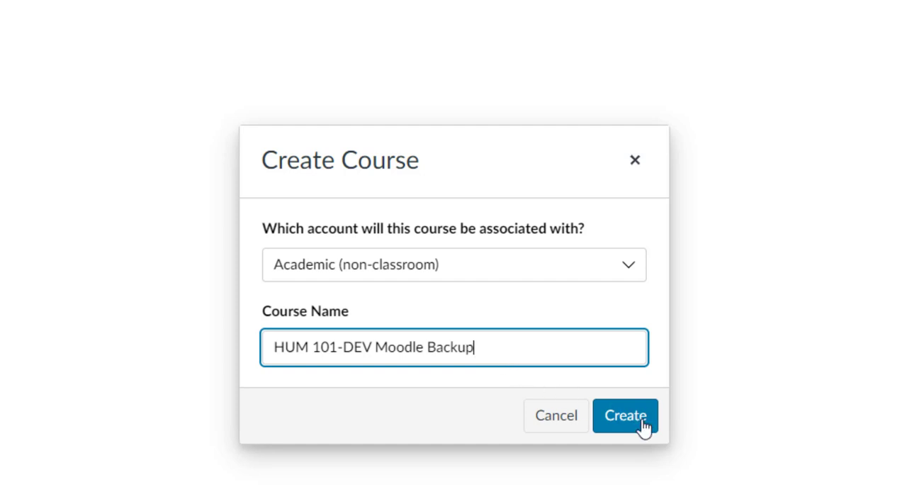
pyautogui.click(625, 417)
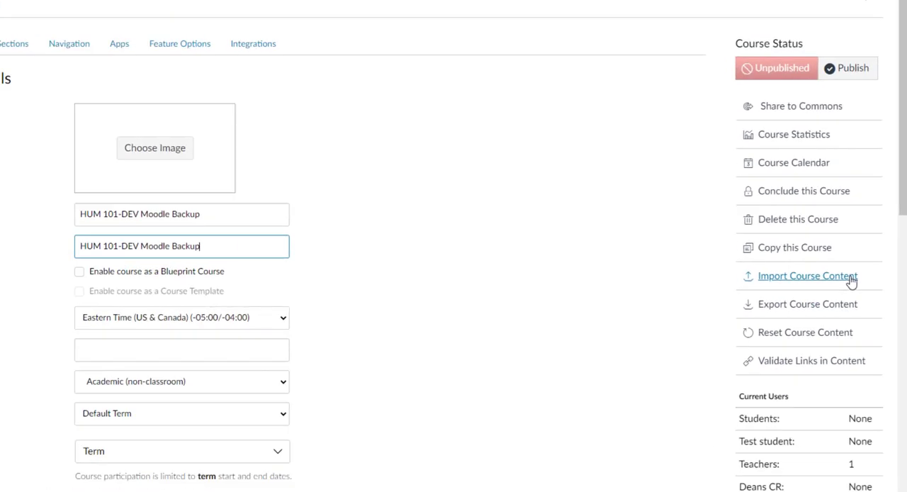
# Open Import Course Content and expand the Content Type dropdown.
pyautogui.click(806, 276)
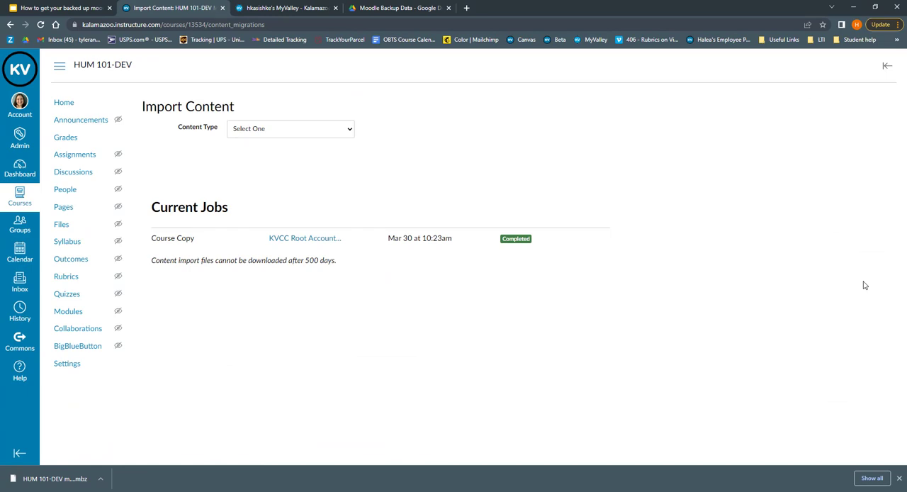
pyautogui.click(291, 128)
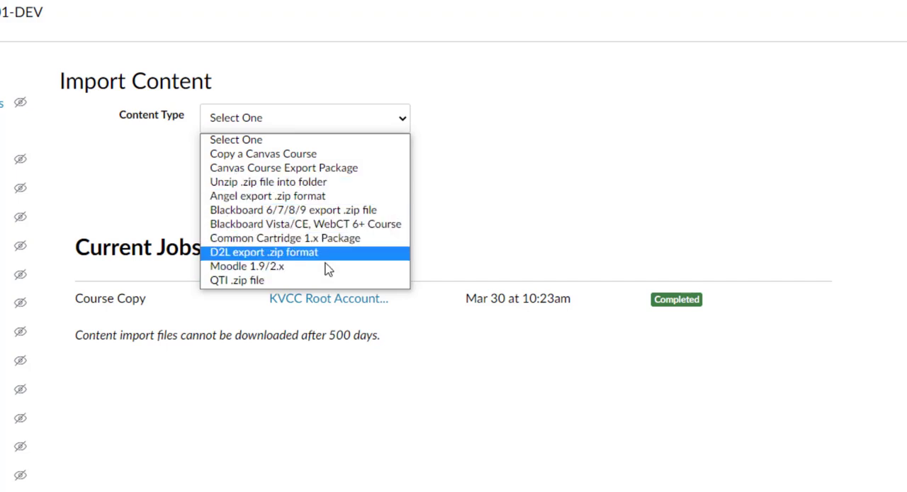
pyautogui.moveTo(286, 275)
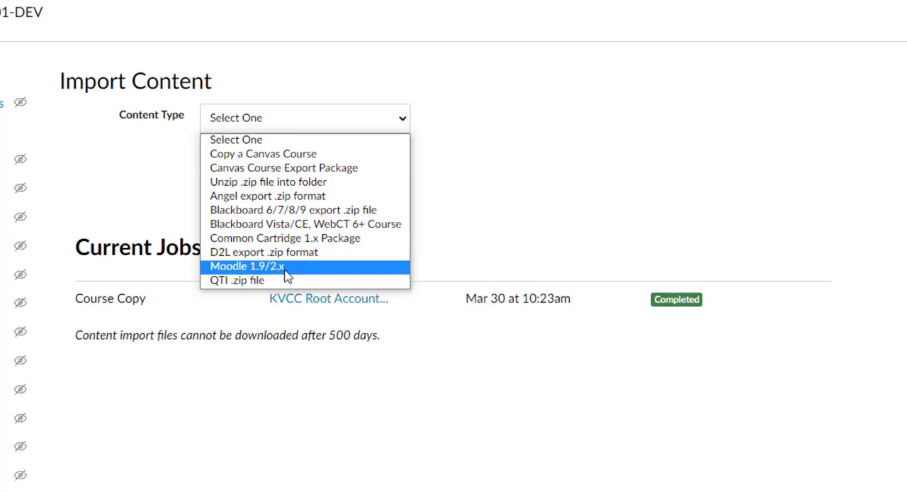
# Set the import to Moodle 1.9/2.x with All content and open the source file picker.
pyautogui.click(248, 266)
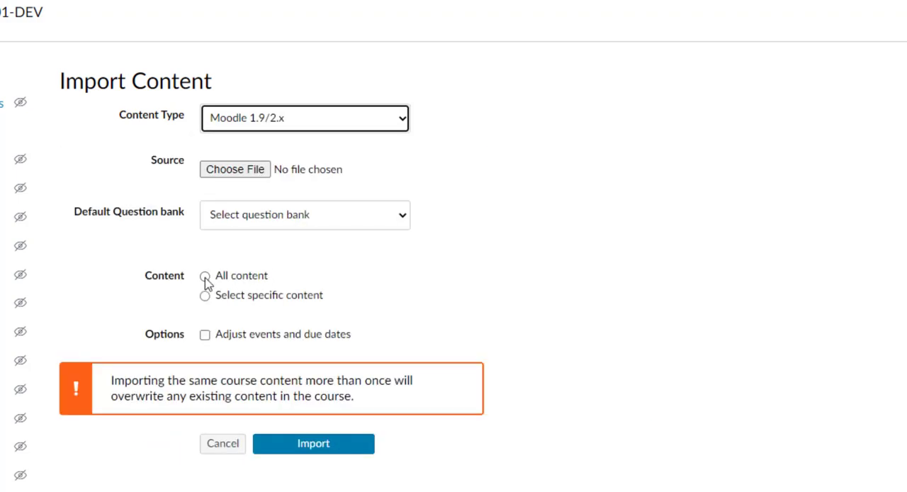
pyautogui.click(206, 276)
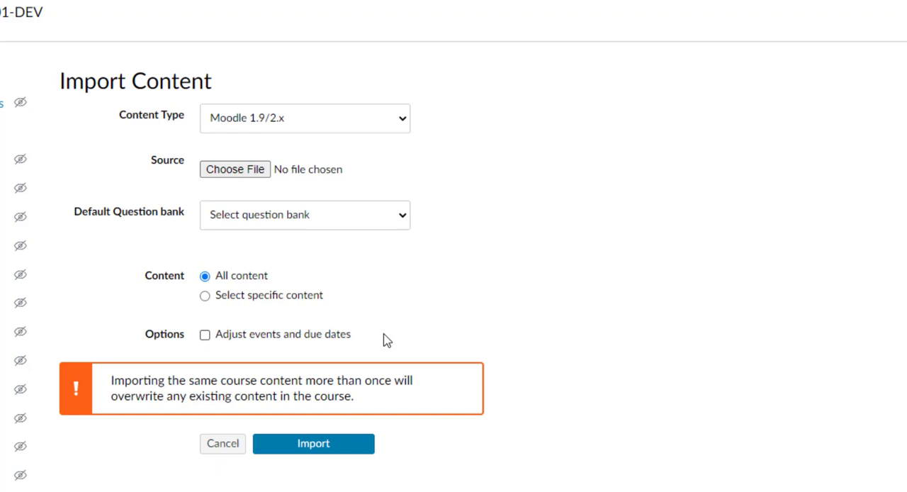
pyautogui.moveTo(324, 232)
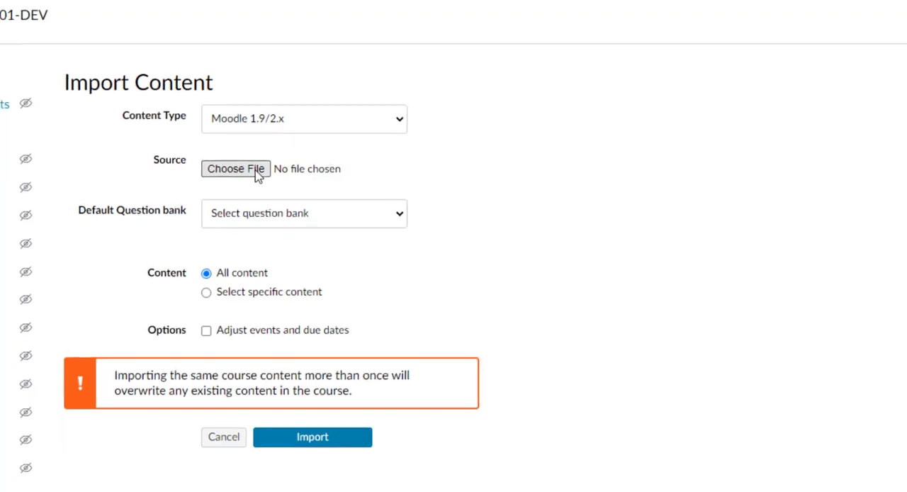
pyautogui.click(235, 169)
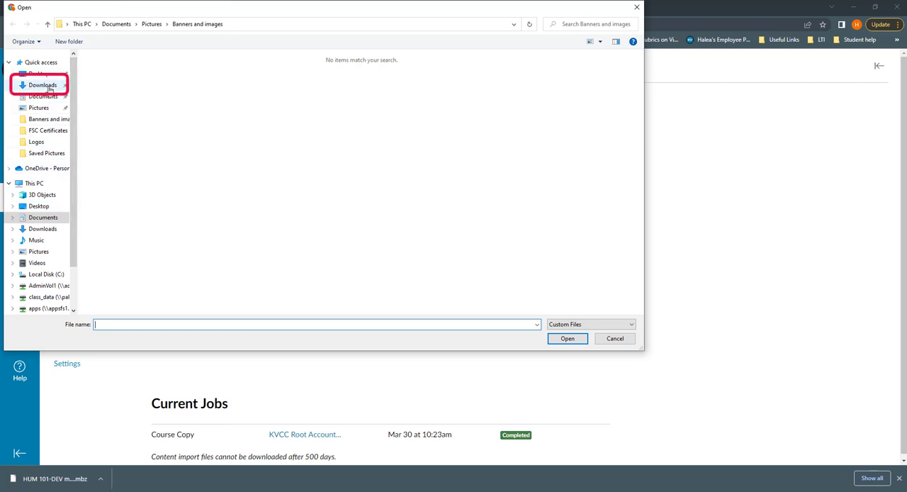
# Attach 'HUM 101-DEV moodle backup.mbz' from the Downloads folder as the import source.
pyautogui.click(45, 85)
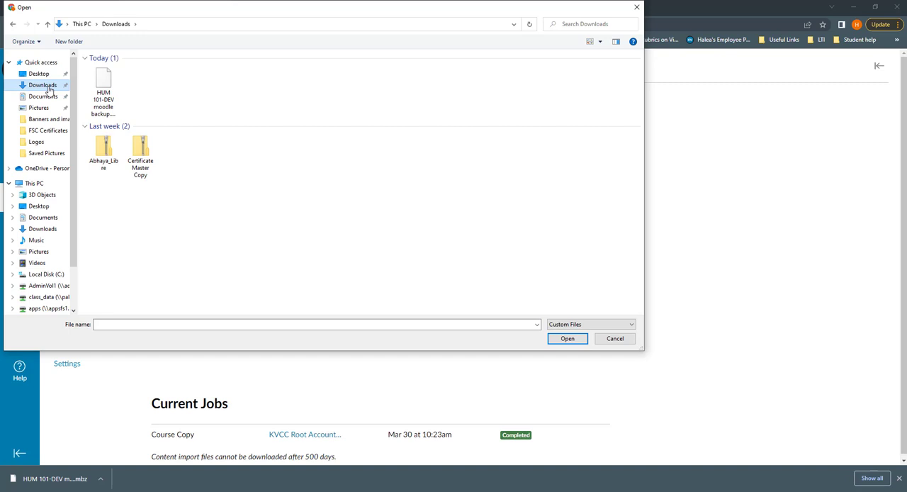
pyautogui.click(104, 78)
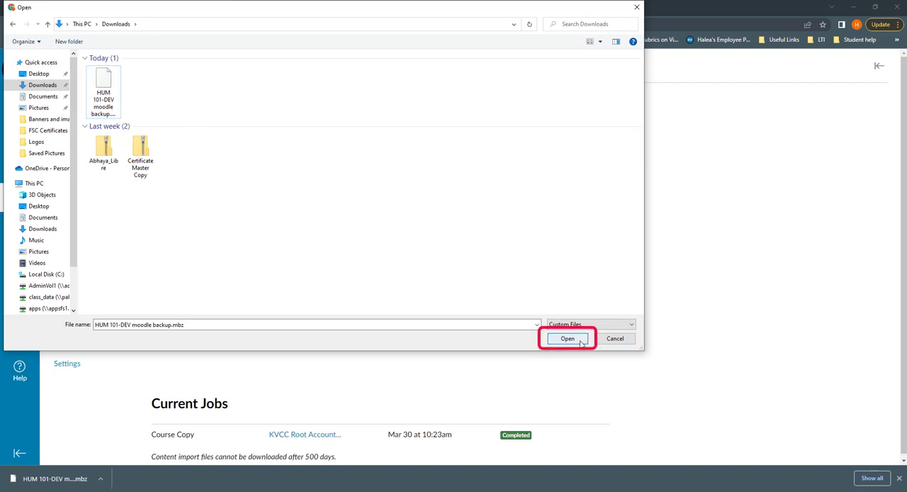
pyautogui.click(568, 338)
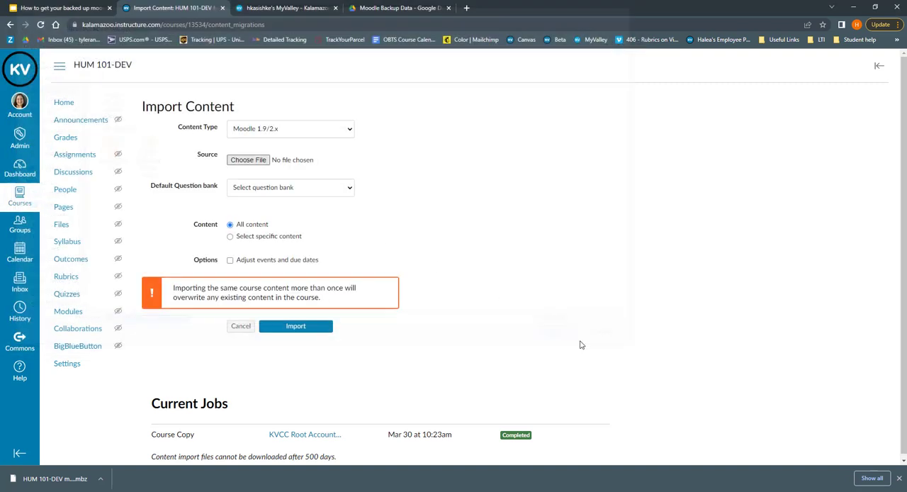
pyautogui.click(248, 160)
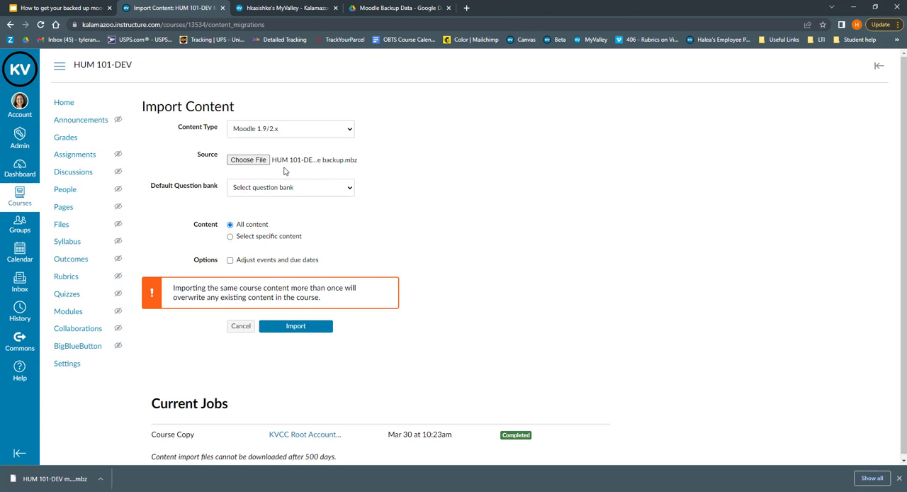
pyautogui.moveTo(293, 172)
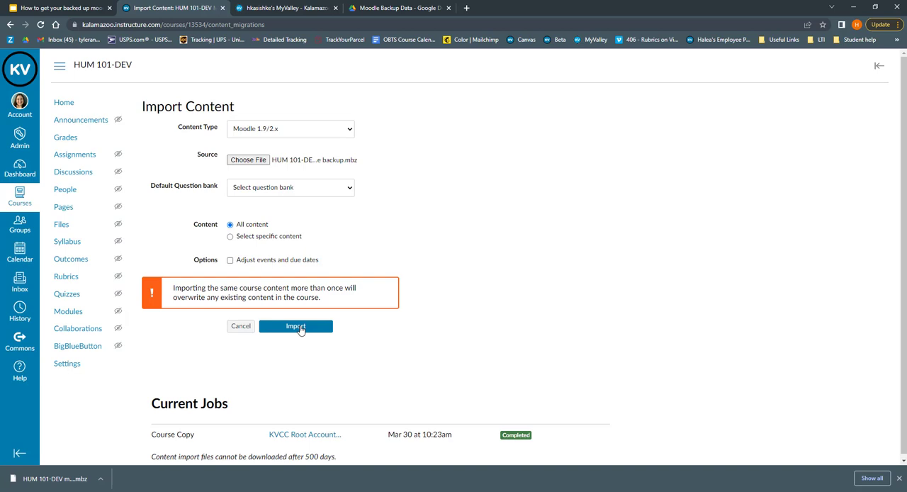
# Start the Moodle import job for the attached HUM 101-DEV backup.
pyautogui.click(296, 326)
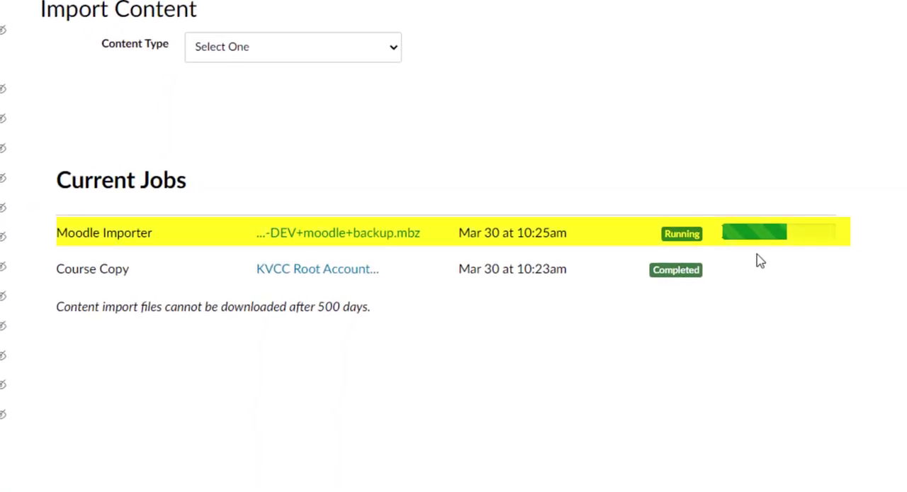
pyautogui.moveTo(356, 247)
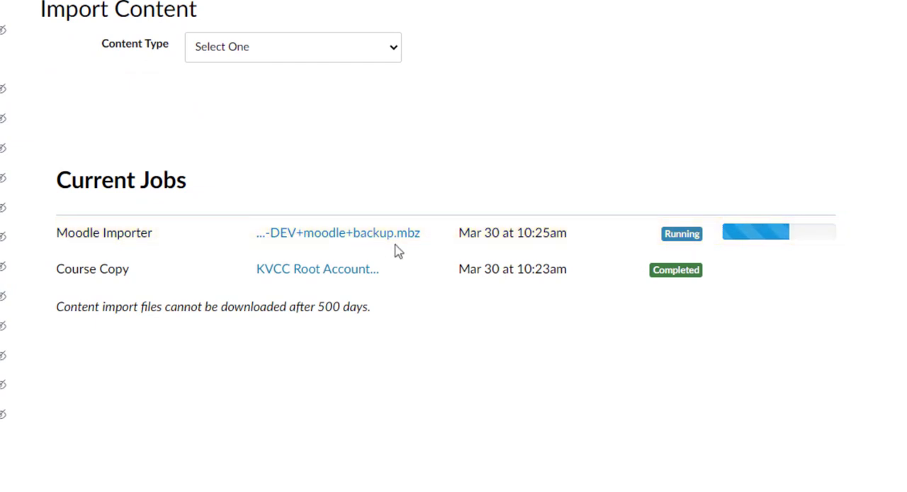
pyautogui.moveTo(484, 257)
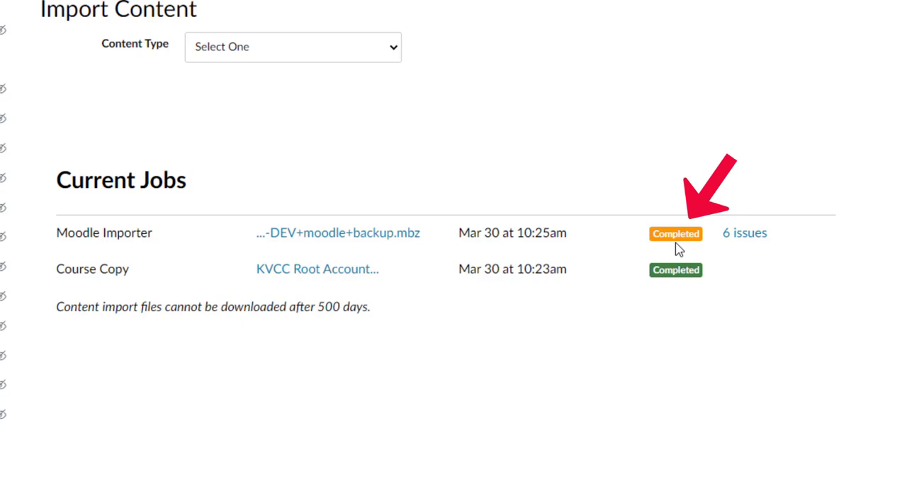
pyautogui.moveTo(745, 232)
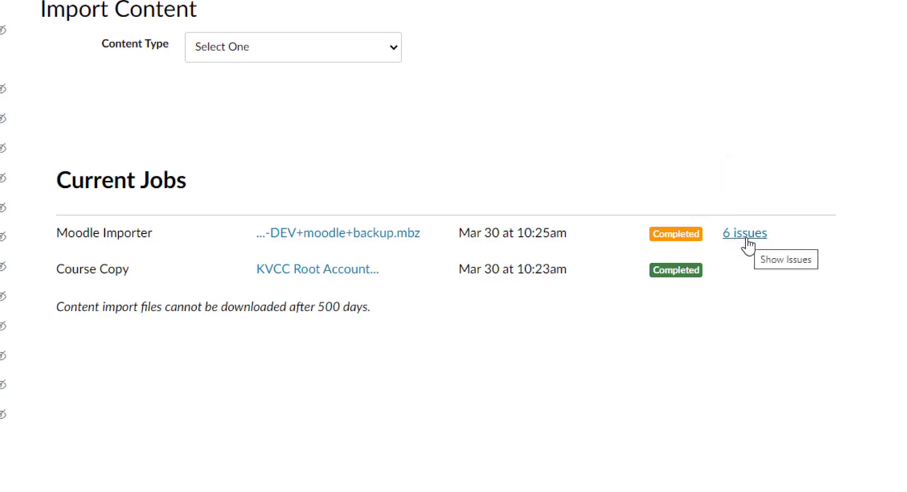
pyautogui.moveTo(750, 244)
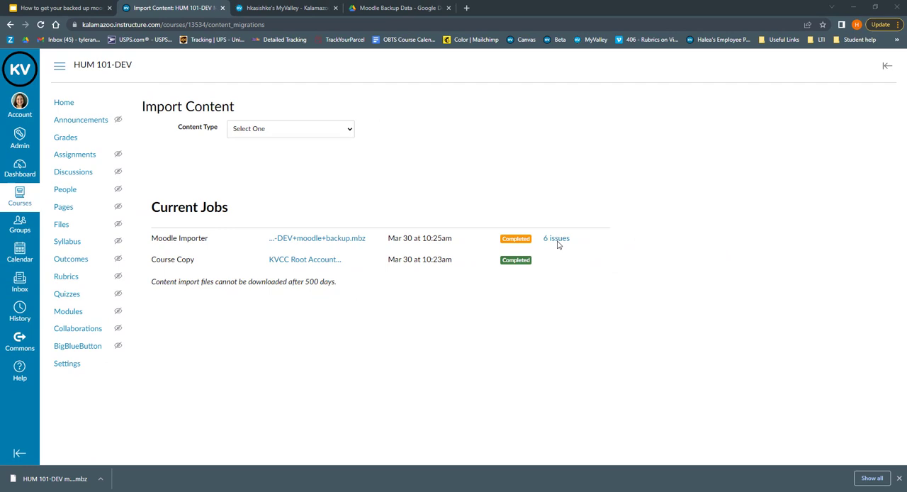
pyautogui.moveTo(106, 118)
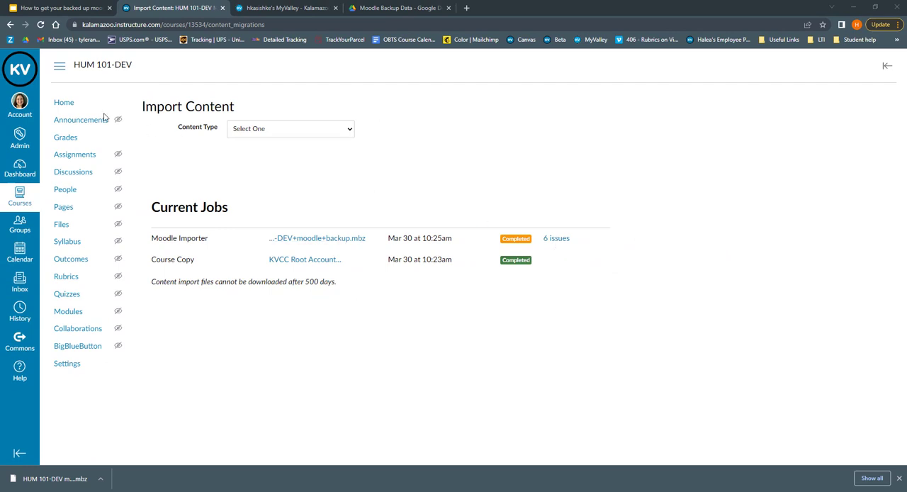
# Review the imported Week 1, Week 2 and Week 3 modules on the course home page.
pyautogui.click(65, 102)
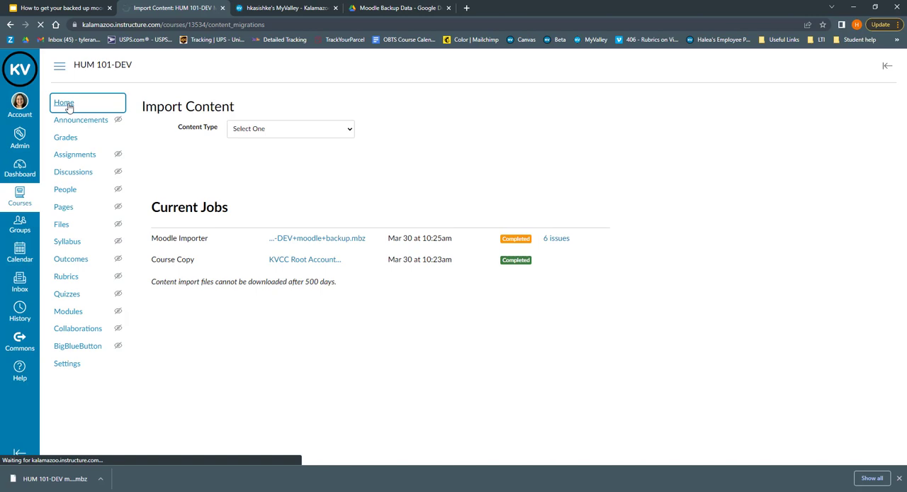
pyautogui.click(63, 104)
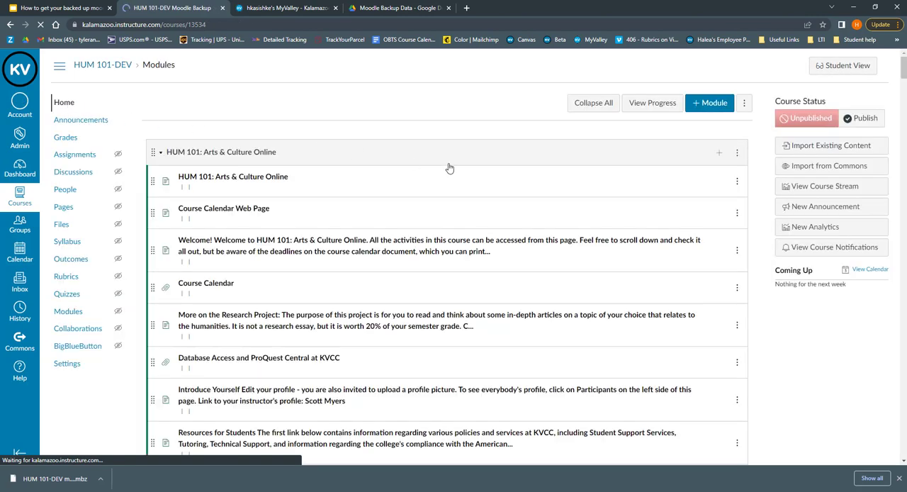
pyautogui.scroll(-3)
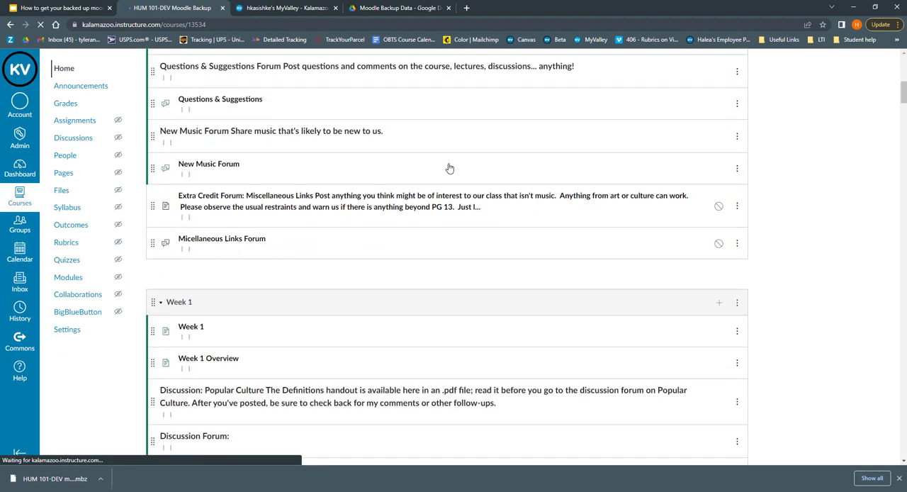
pyautogui.scroll(-3)
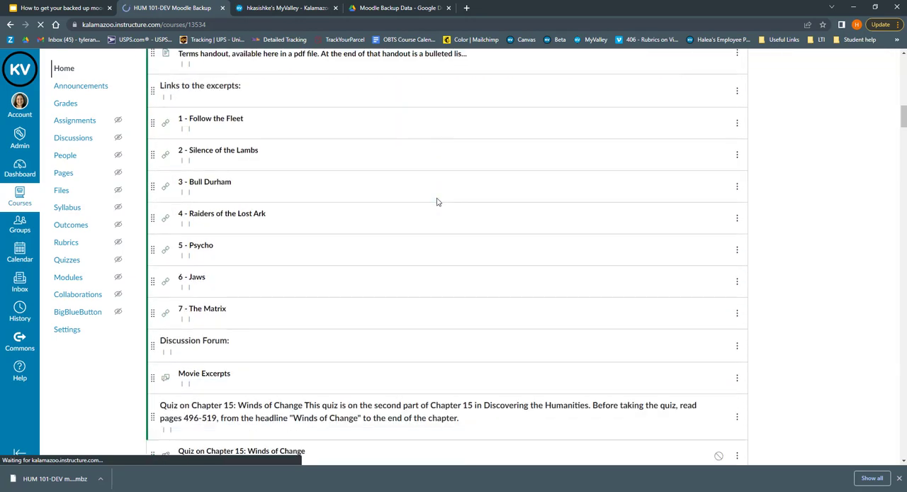
pyautogui.scroll(-3)
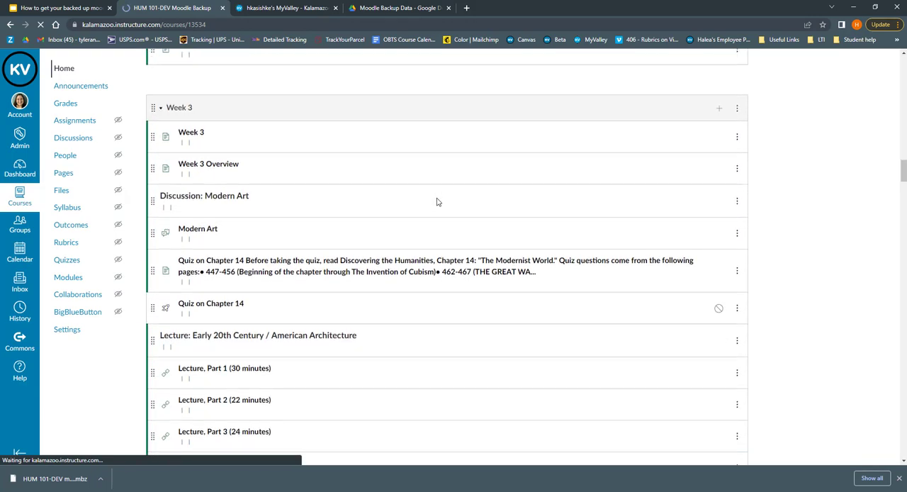
pyautogui.scroll(-3)
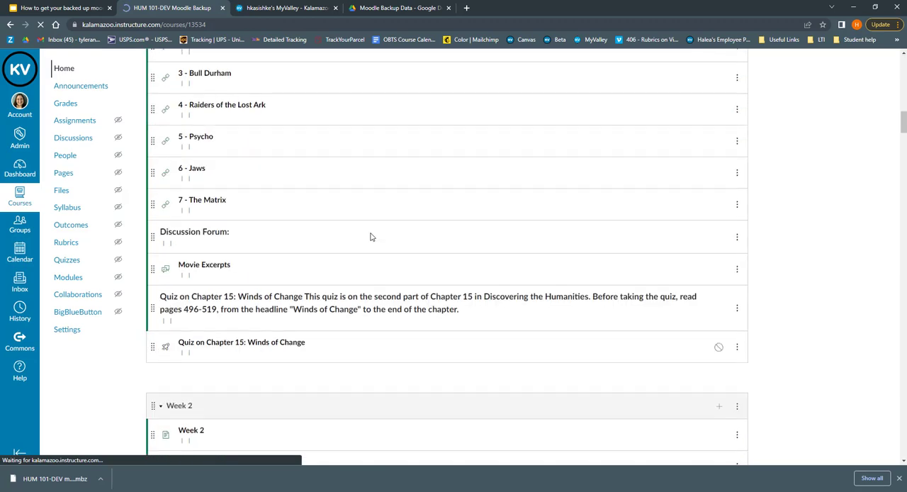
pyautogui.click(20, 168)
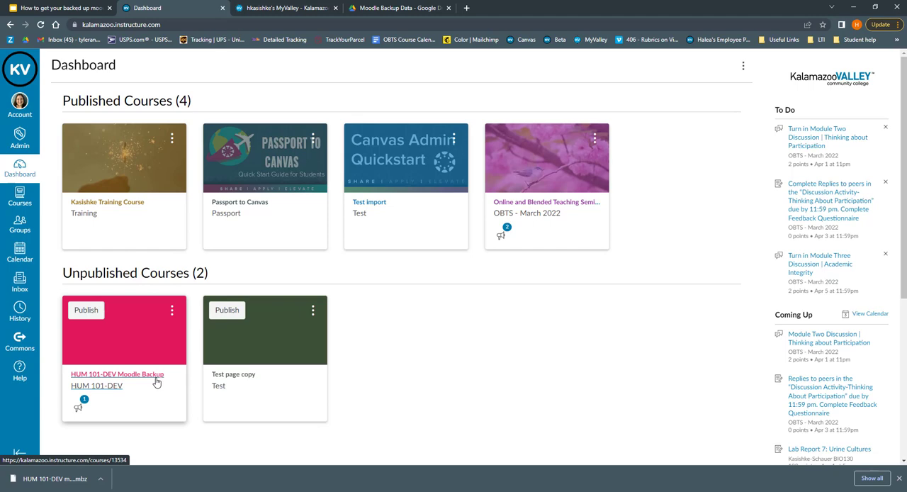
pyautogui.moveTo(144, 378)
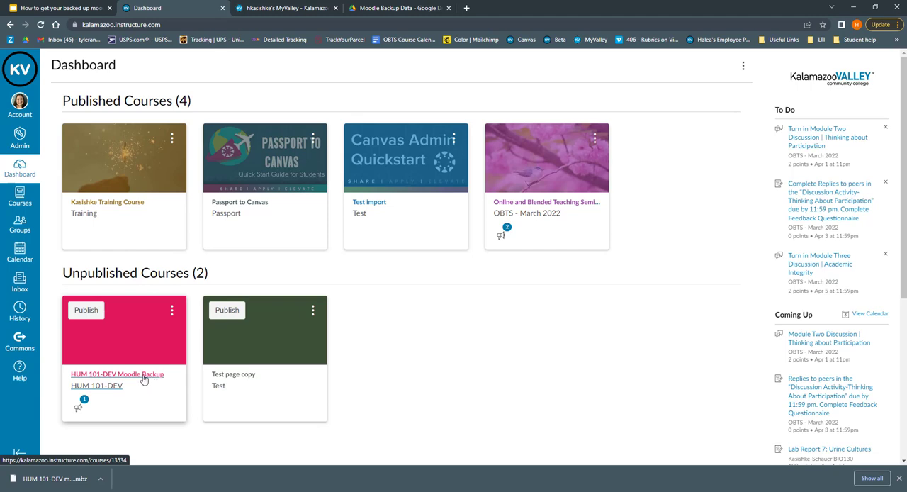
# Open HUM 101-DEV Moodle Backup from the Dashboard's Unpublished Courses list.
pyautogui.click(117, 374)
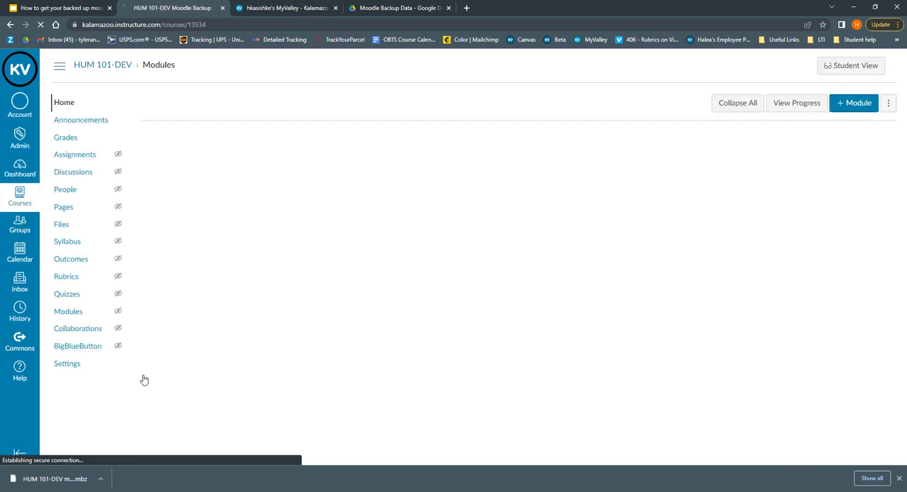